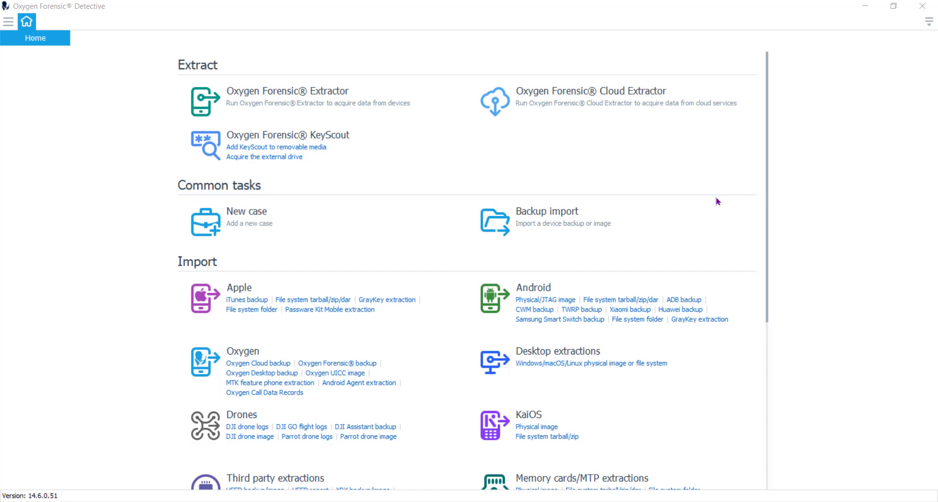
Step: Show the DollyF case overview listing the SONY Experia and Samsung Galaxy Note 4 extractions
left_click(9, 22)
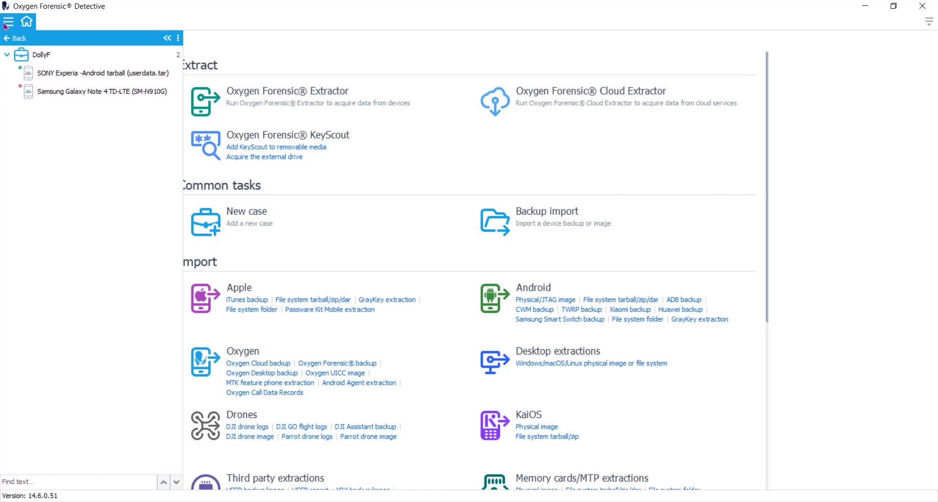
left_click(40, 54)
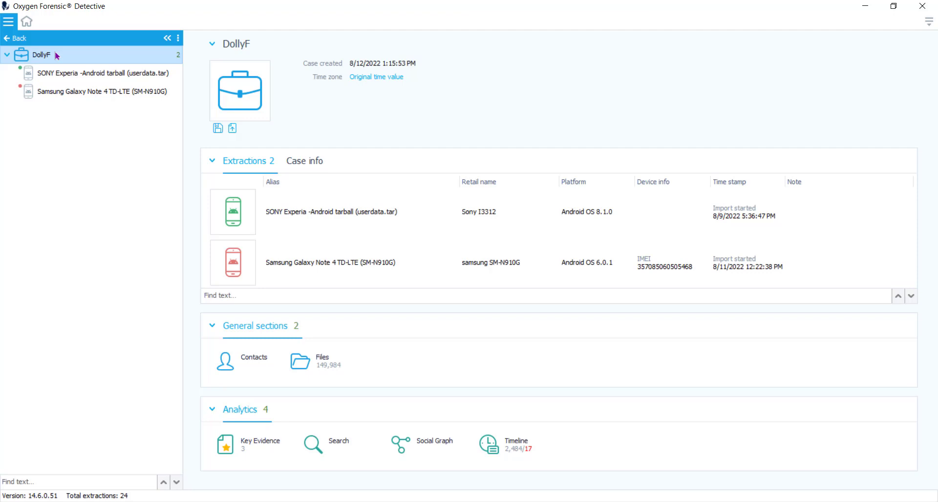
mouse_move(80, 74)
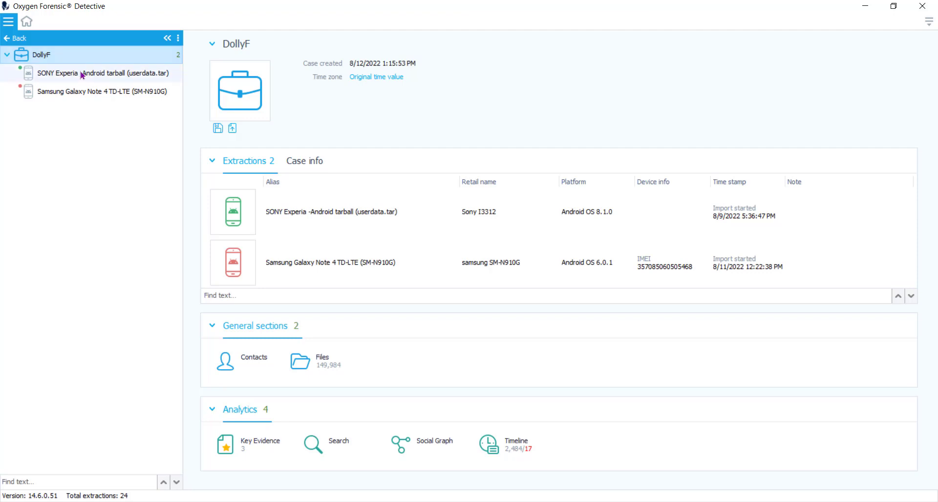
Step: Show the SONY Experia extraction overview and review its sections, analytics and applications
left_click(99, 72)
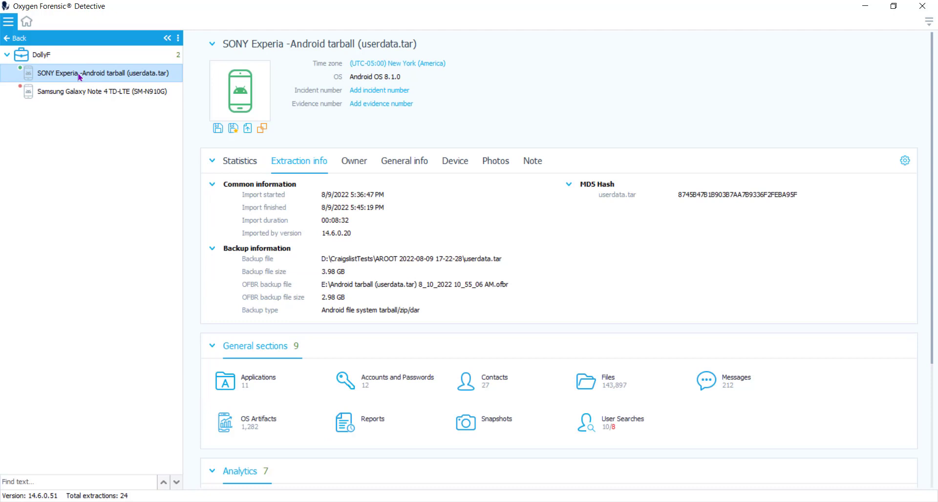
mouse_move(465, 174)
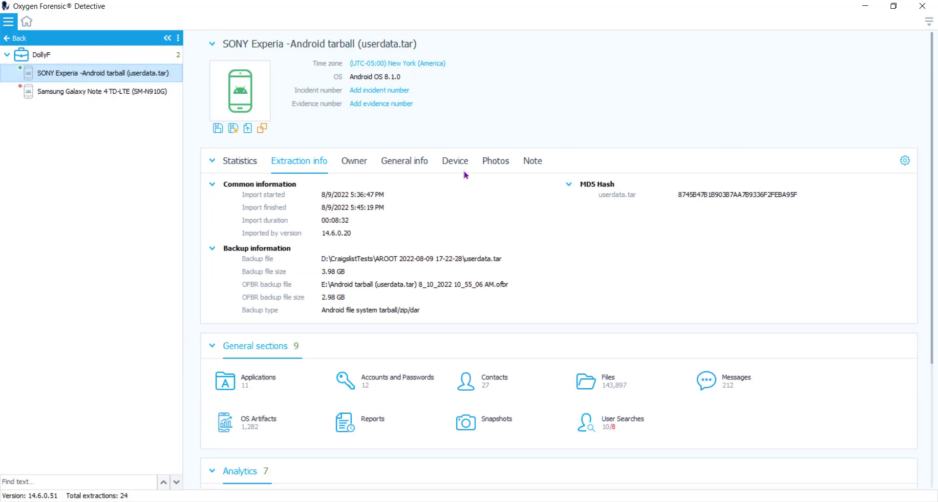
mouse_move(210, 182)
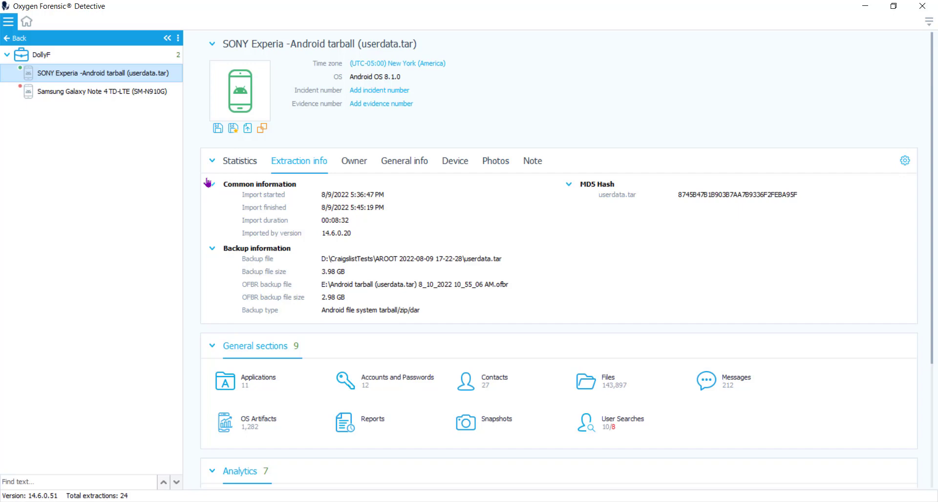
mouse_move(501, 195)
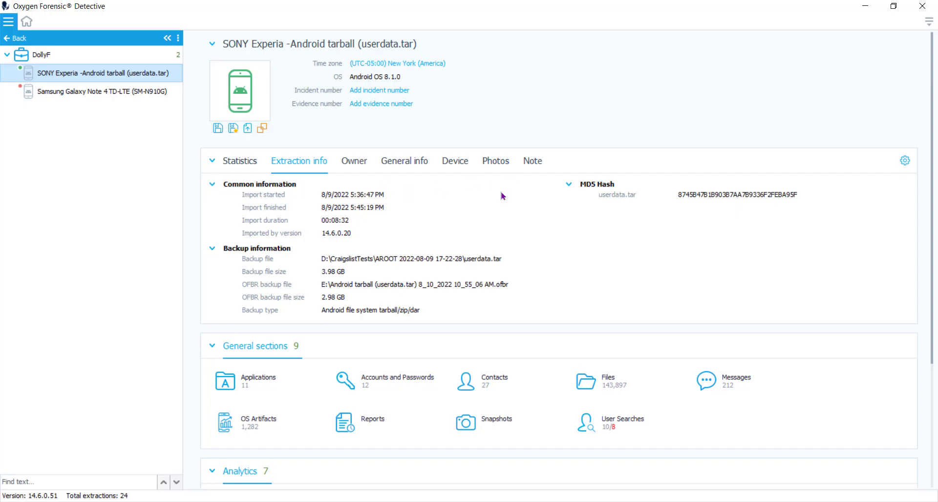
scroll("down", 3)
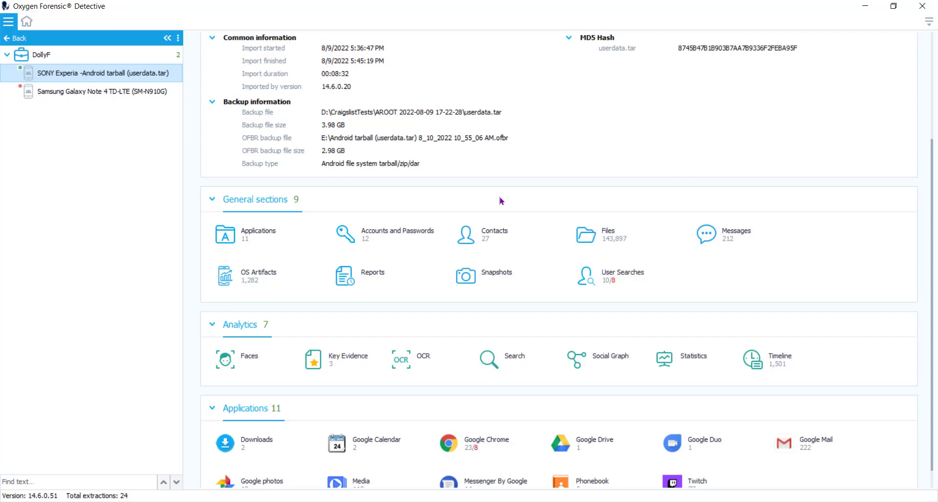
mouse_move(666, 296)
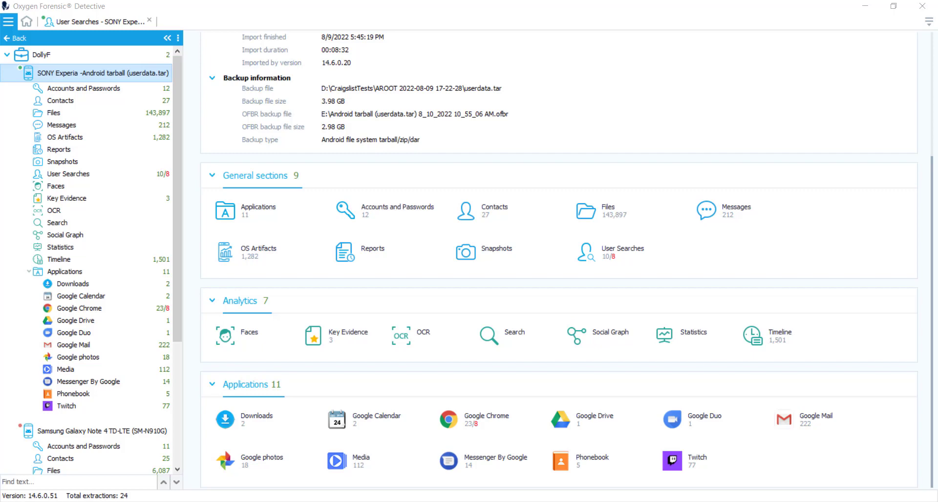
mouse_move(622, 248)
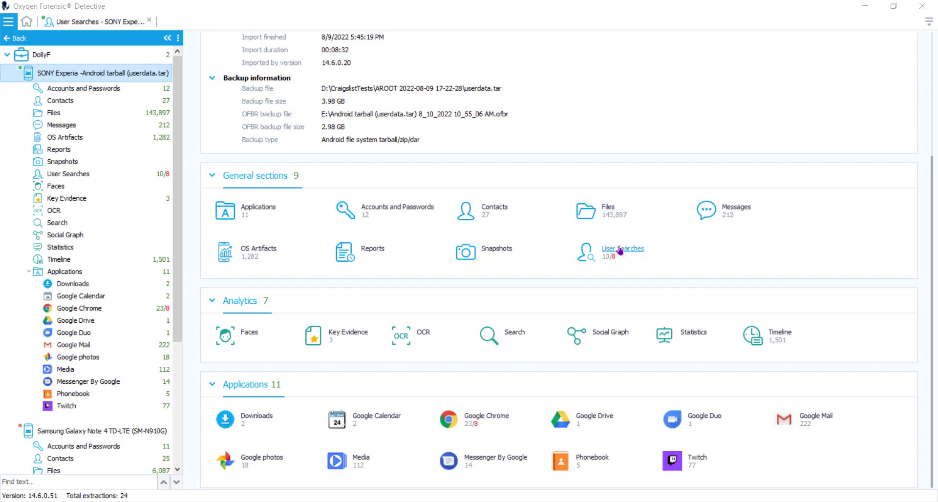
Step: List the SONY Experia user searches and view the OurChickenLife Twitch search details
left_click(622, 249)
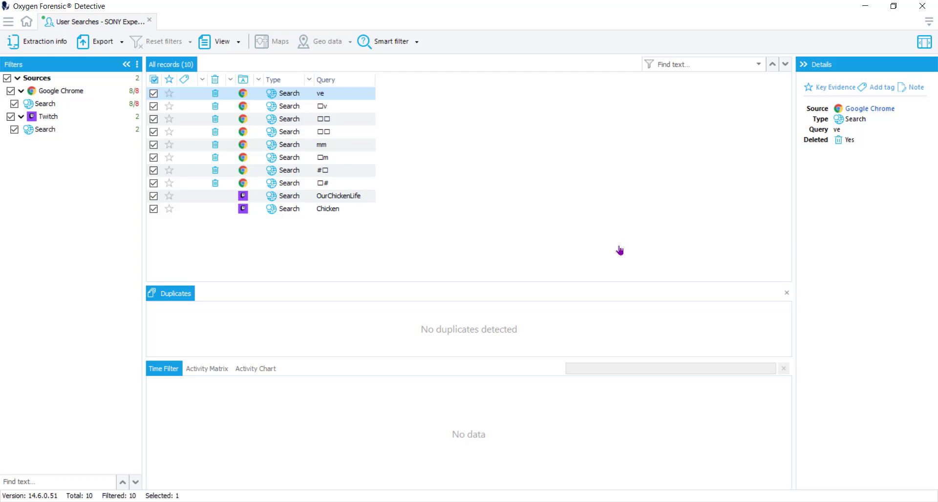
mouse_move(620, 250)
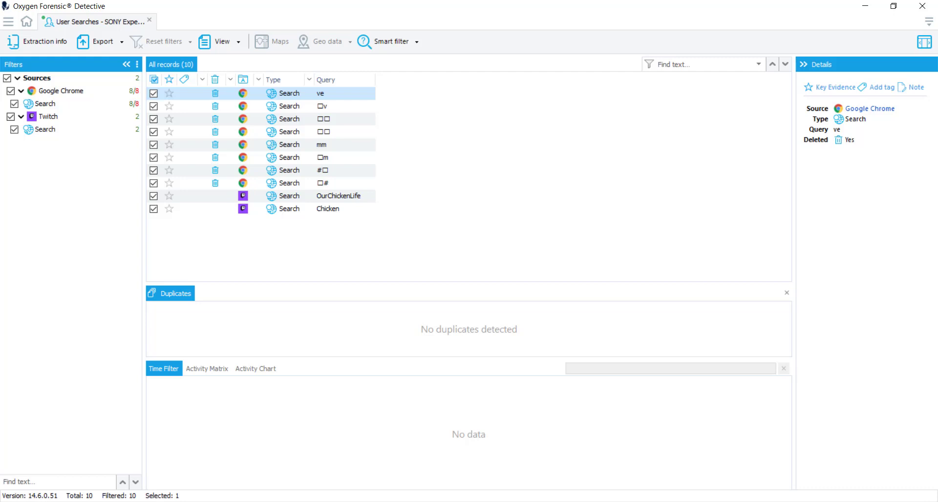
mouse_move(264, 163)
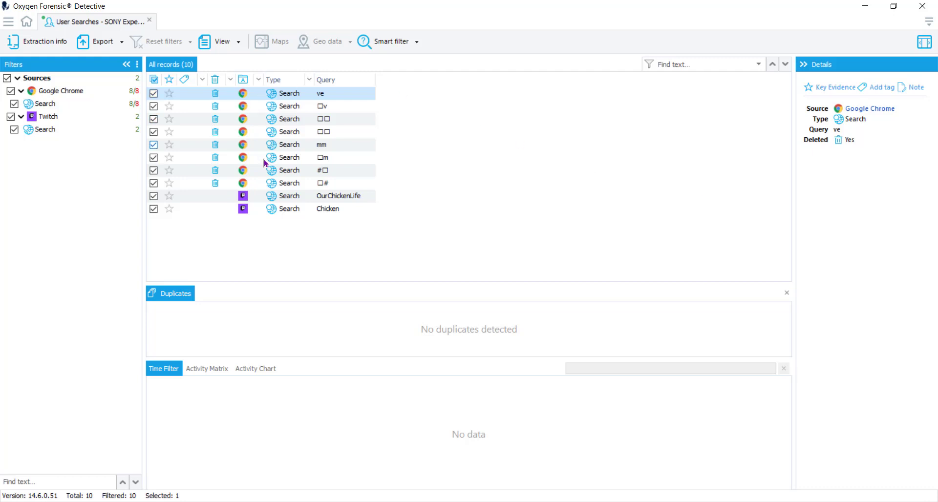
left_click(339, 195)
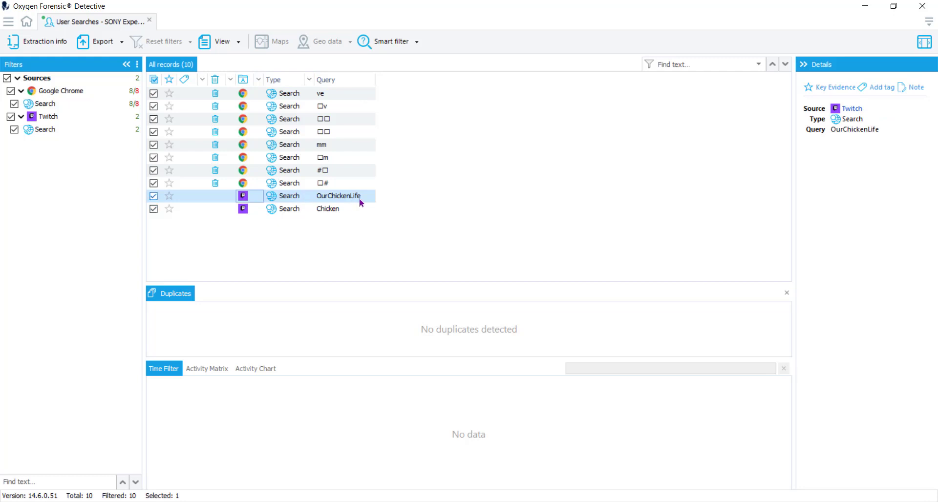
mouse_move(214, 198)
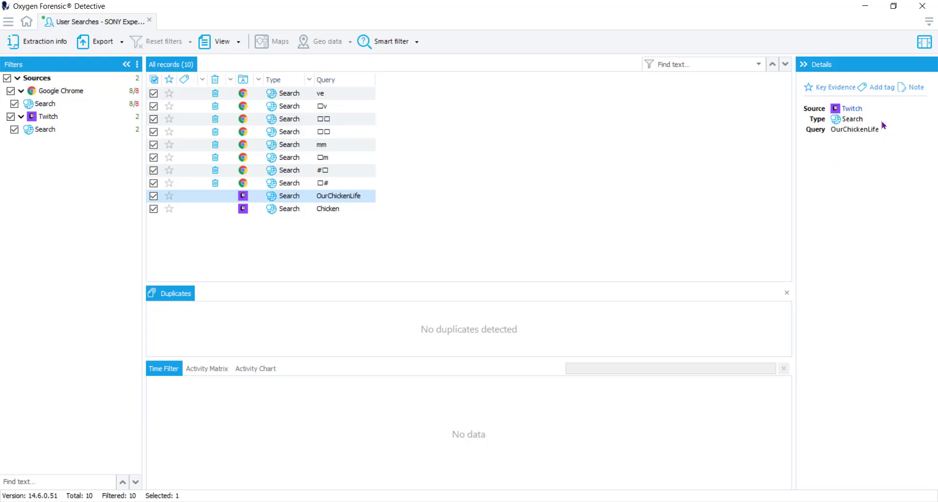
mouse_move(852, 109)
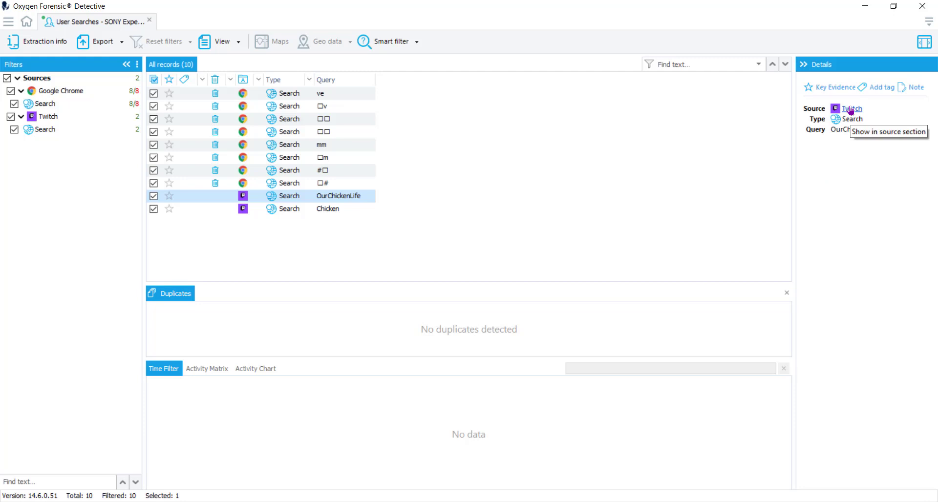
Step: Jump from the OurChickenLife details to its Twitch source section with recent_searches.xml
left_click(852, 109)
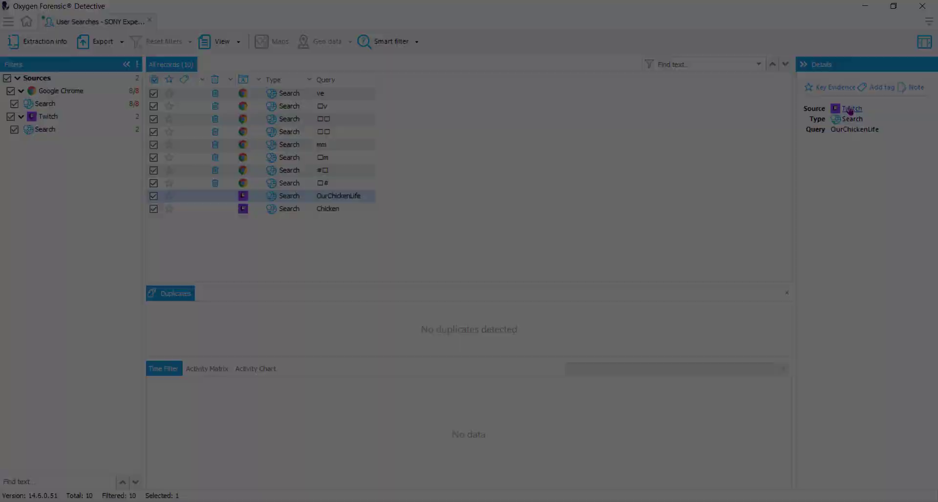
left_click(853, 109)
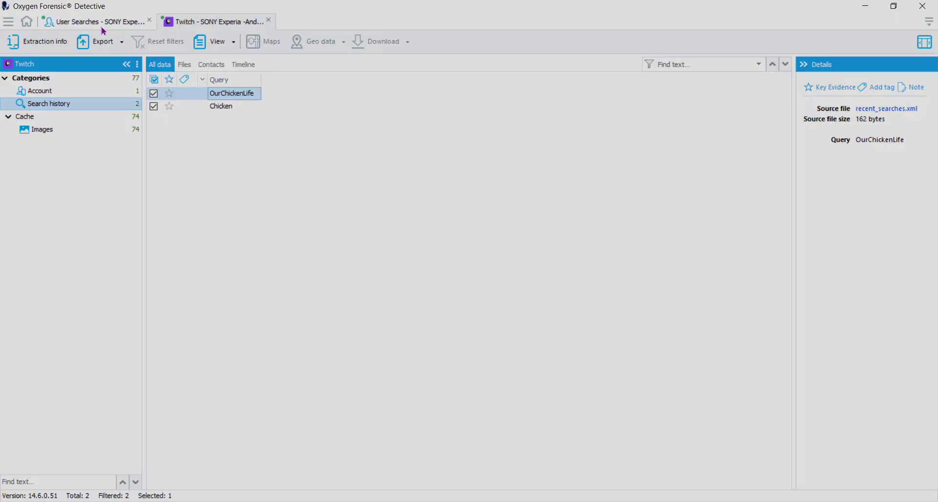
Step: Return to the User Searches list and dismiss the Add tag options without tagging
left_click(95, 22)
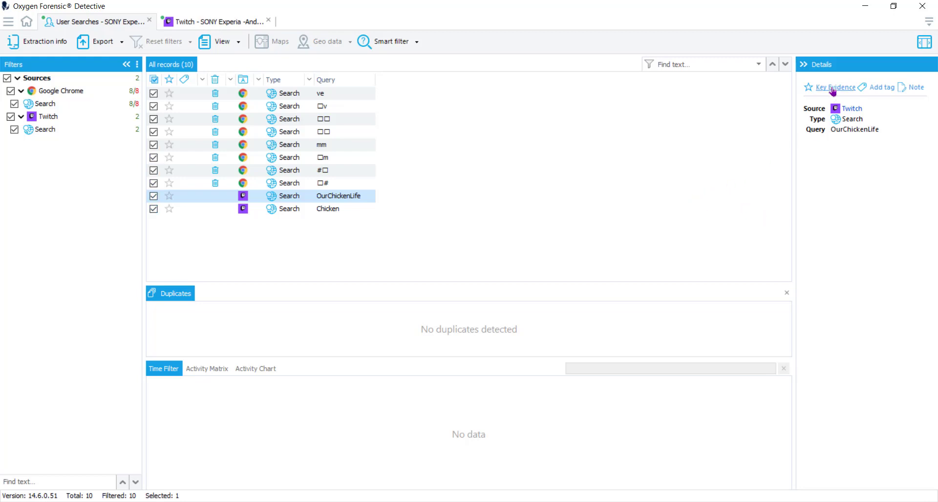
mouse_move(879, 88)
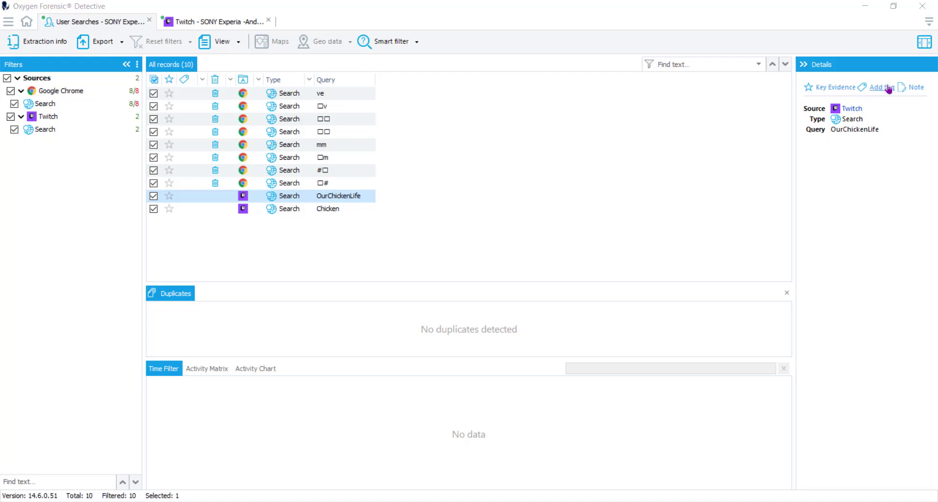
left_click(911, 87)
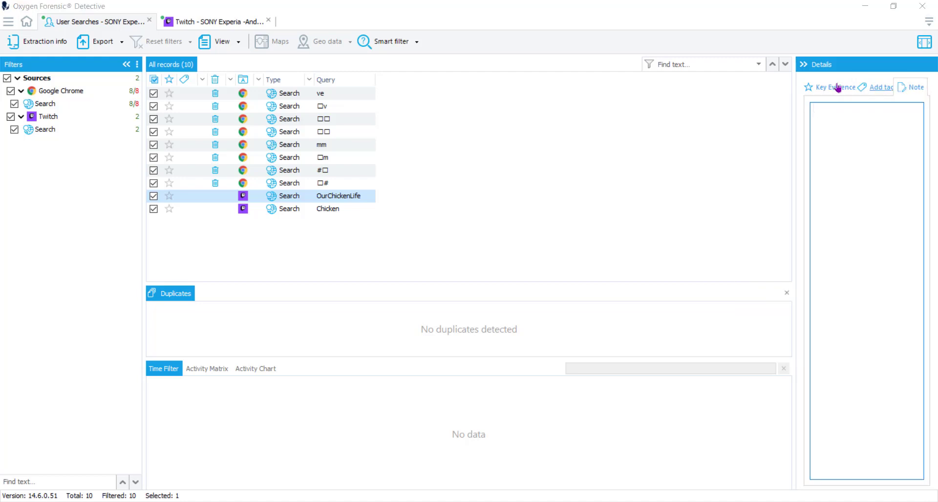
left_click(339, 195)
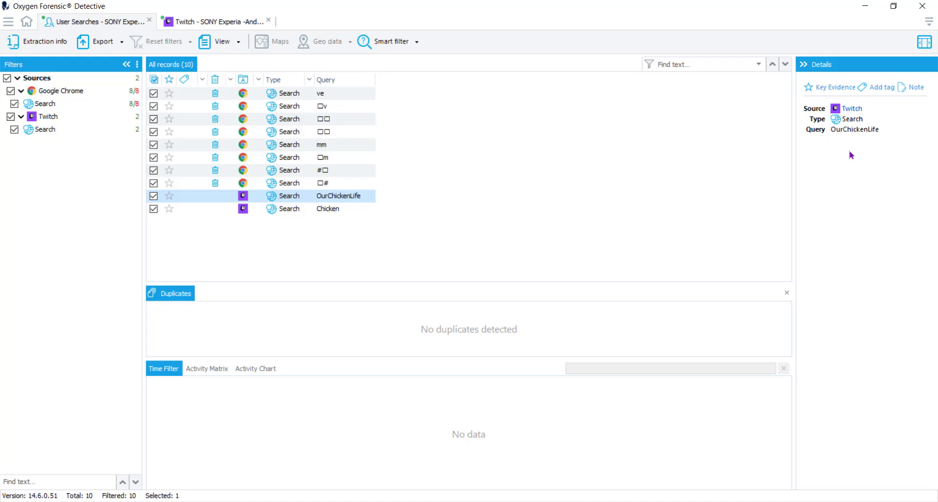
left_click(231, 79)
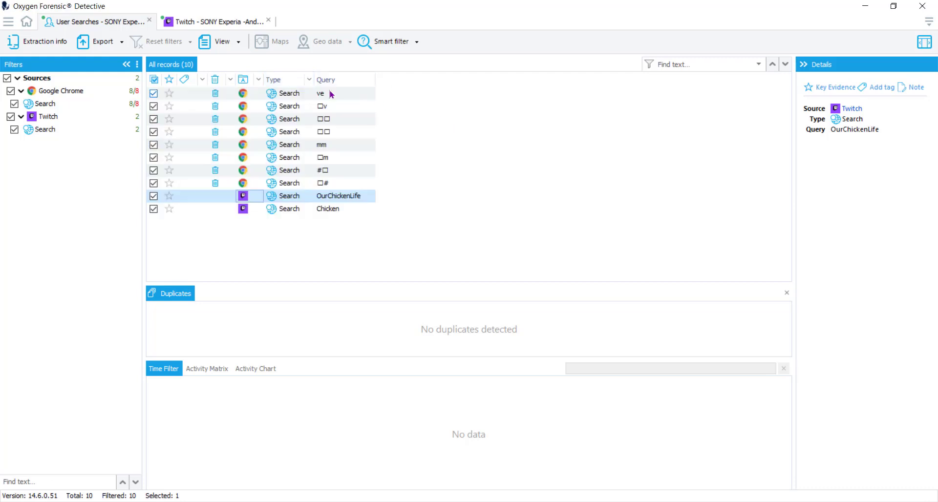
mouse_move(299, 204)
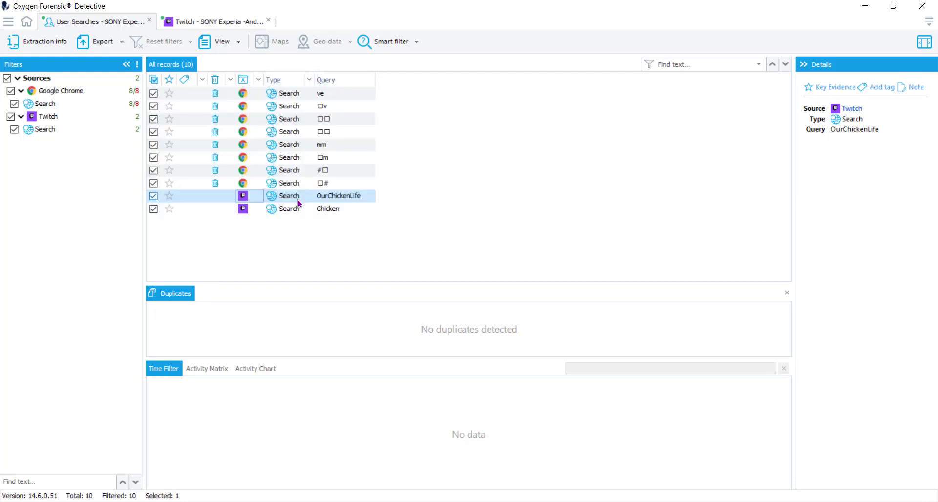
mouse_move(344, 80)
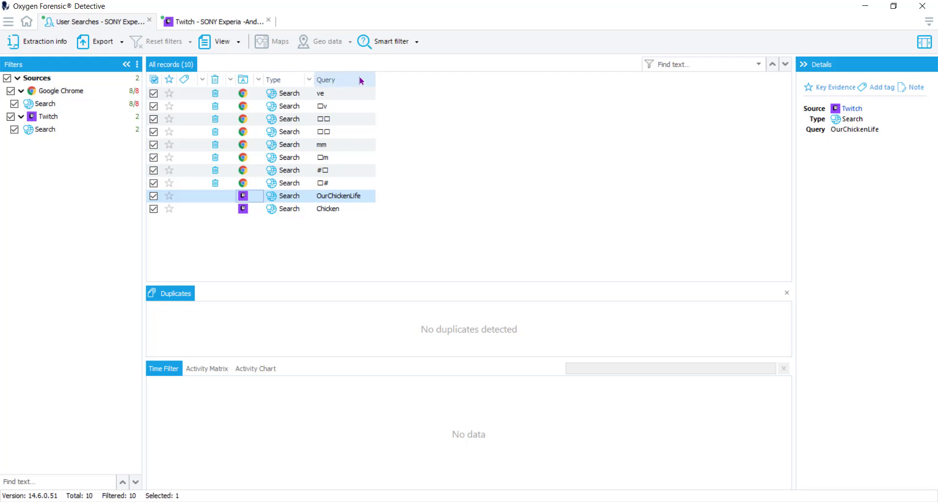
mouse_move(678, 64)
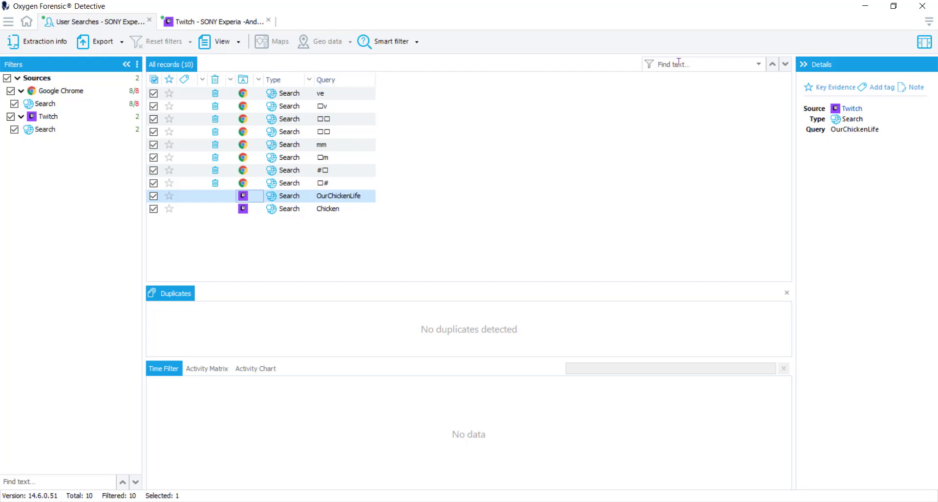
Step: Find the text 'chicken' in the search records and view the activity chart of search times
left_click(700, 64)
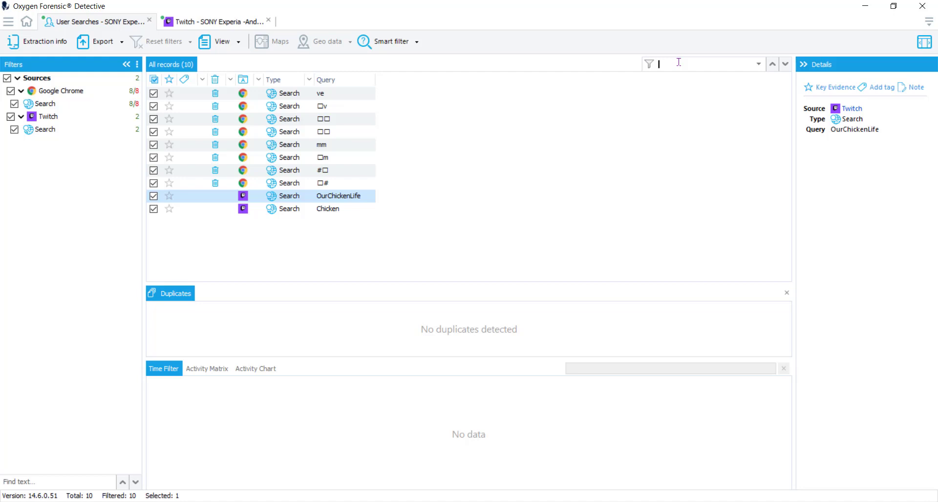
type("chicken")
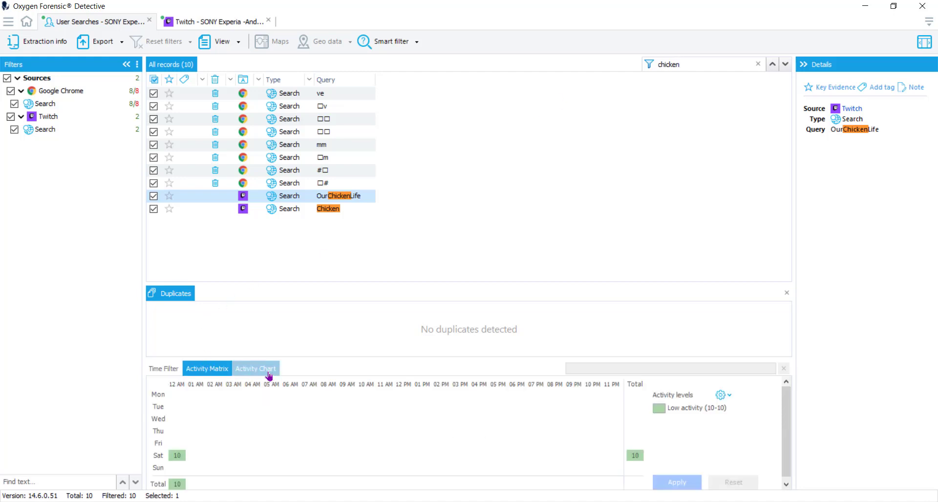
left_click(163, 369)
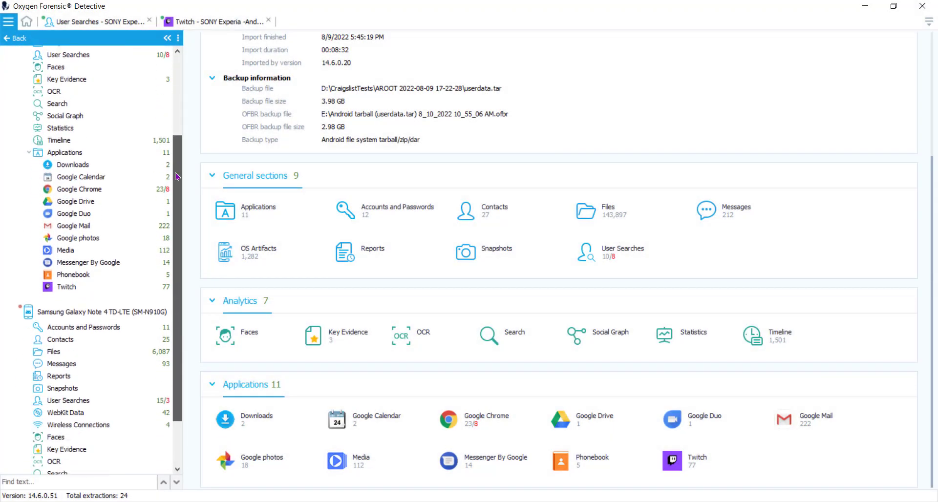
Step: Show the Samsung Galaxy Note 4 user searches with source record types expanded in Filters
left_click(97, 248)
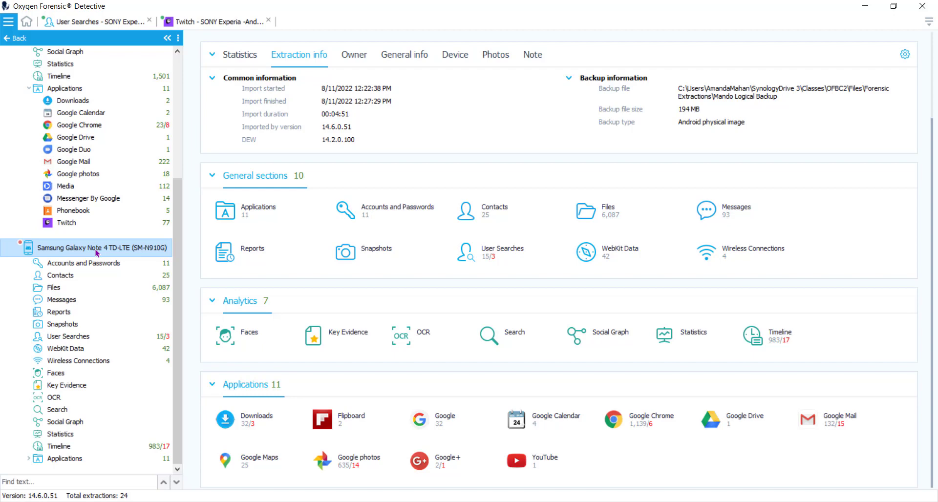
mouse_move(264, 166)
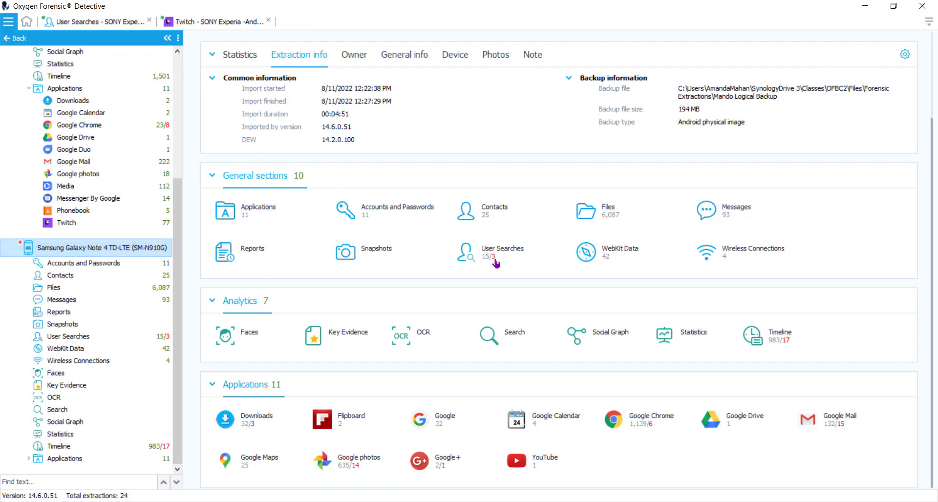
left_click(502, 251)
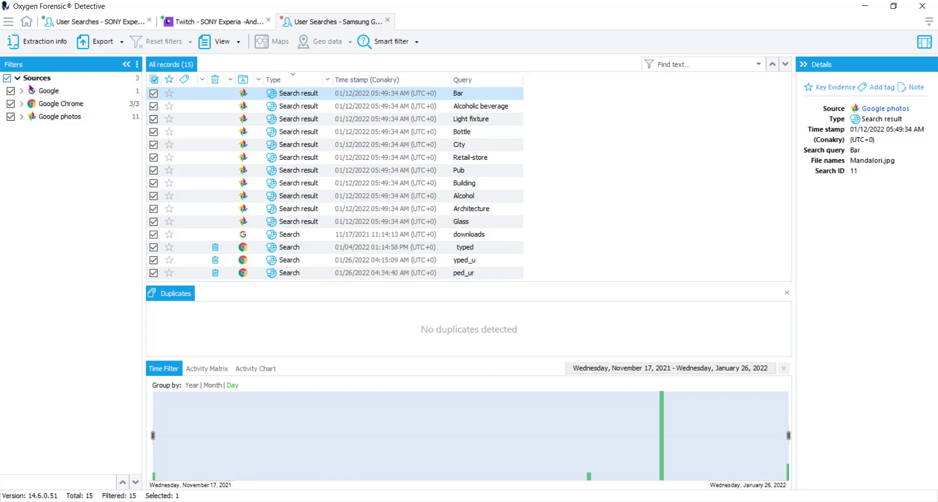
left_click(21, 103)
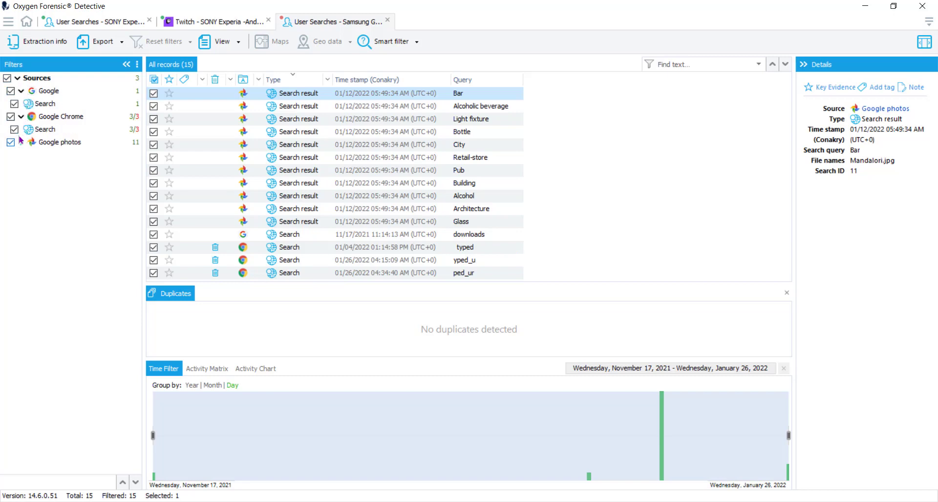
left_click(20, 142)
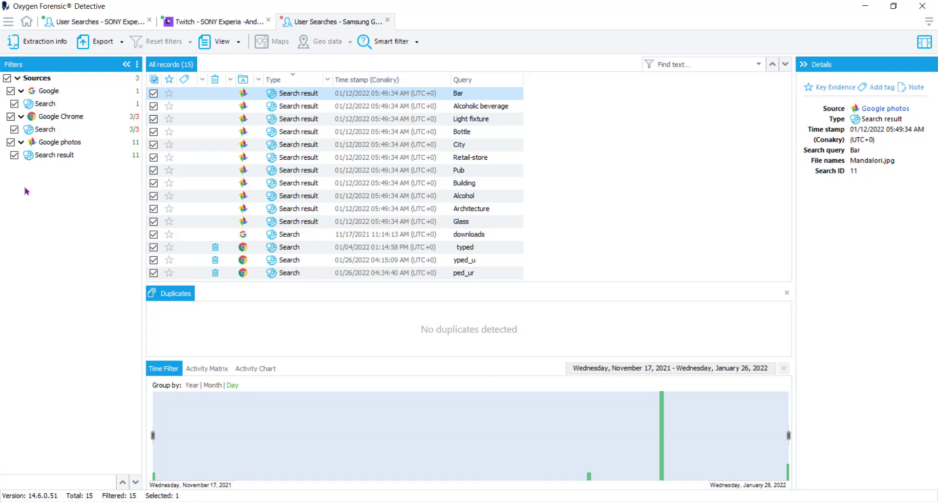
Step: Exclude Google photos and Google sources, leaving three Chrome searches, and view the ped_ur details
left_click(14, 142)
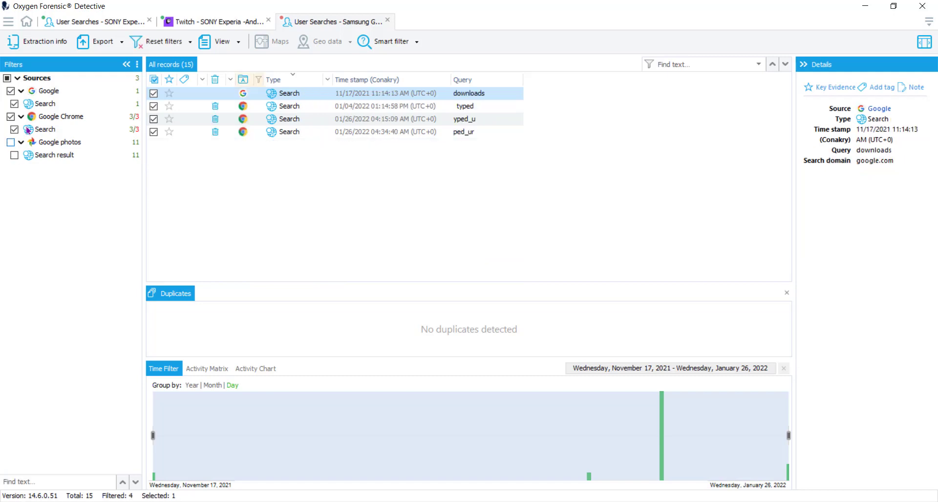
left_click(13, 91)
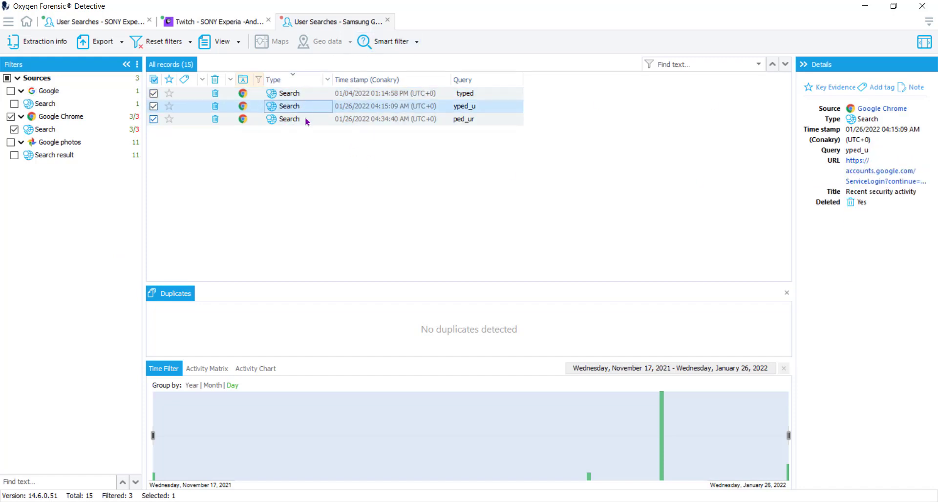
left_click(299, 119)
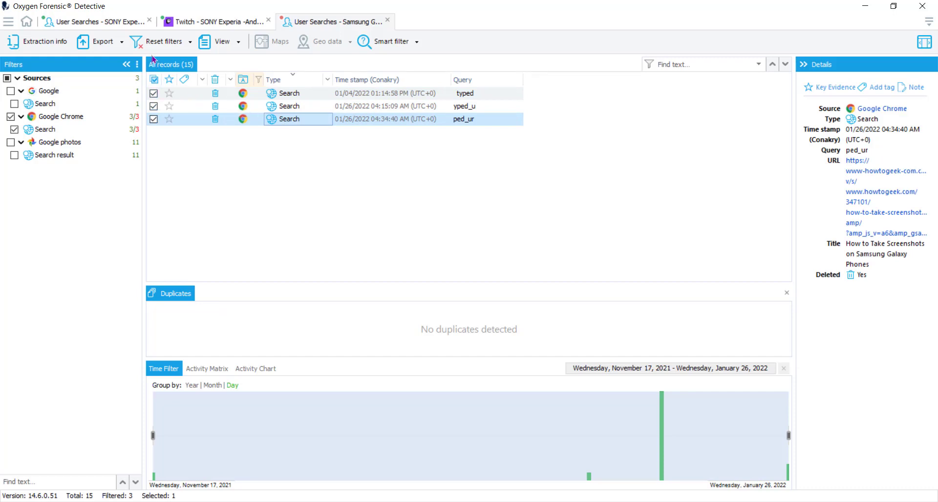
Step: Reset the filters and apply a November 25, 2021 to January 20, 2022 time range, leaving 12 records
left_click(163, 41)
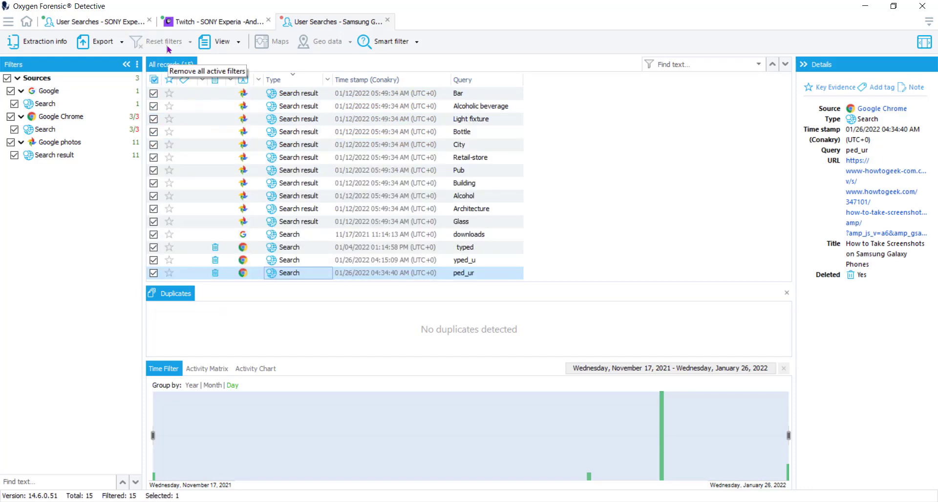
mouse_move(156, 78)
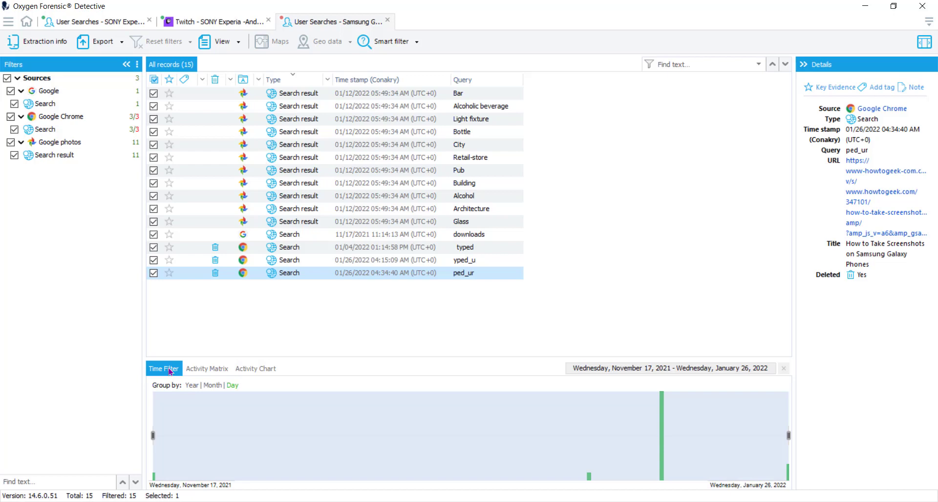
mouse_move(718, 374)
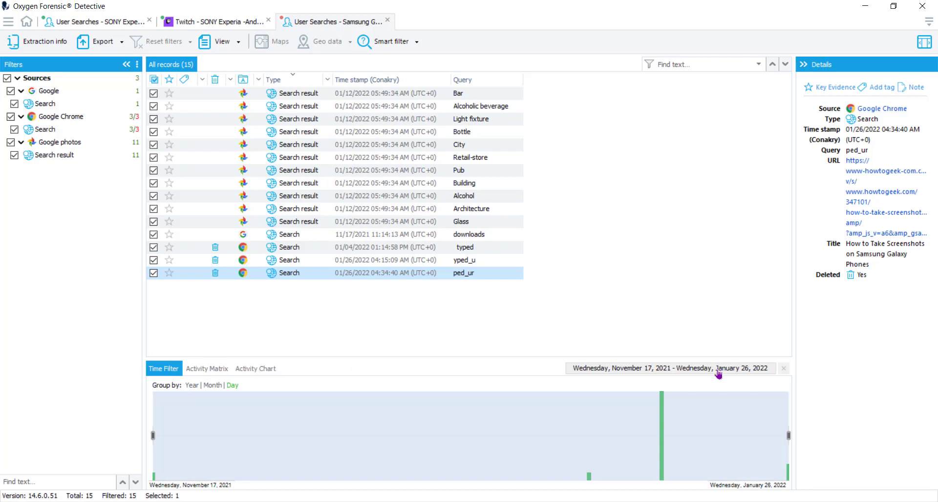
mouse_move(729, 371)
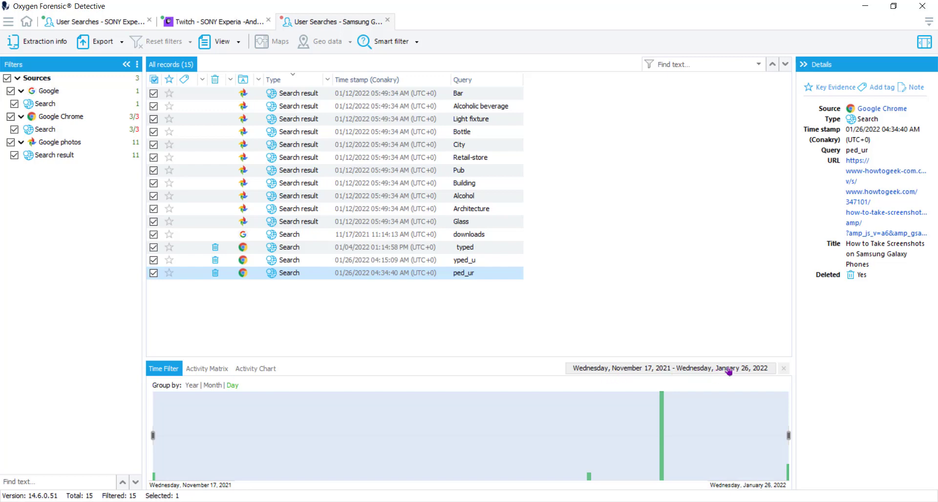
left_click(669, 369)
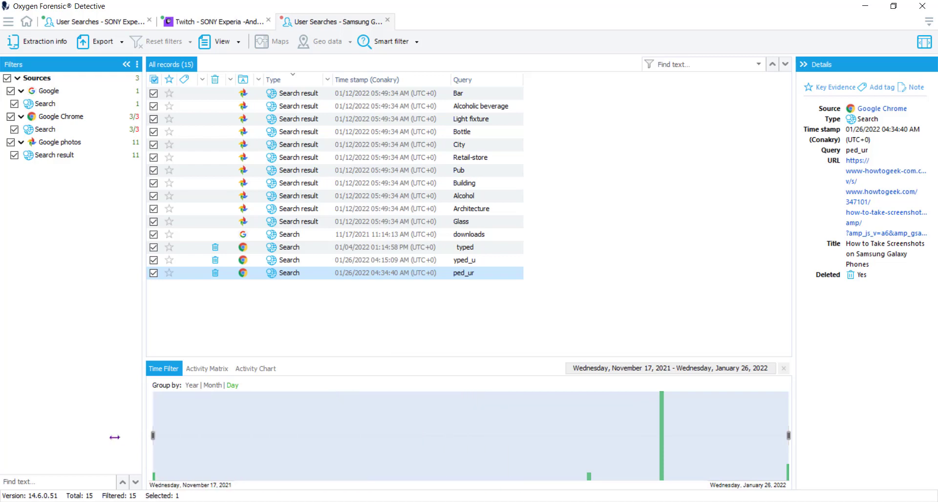
left_click(669, 368)
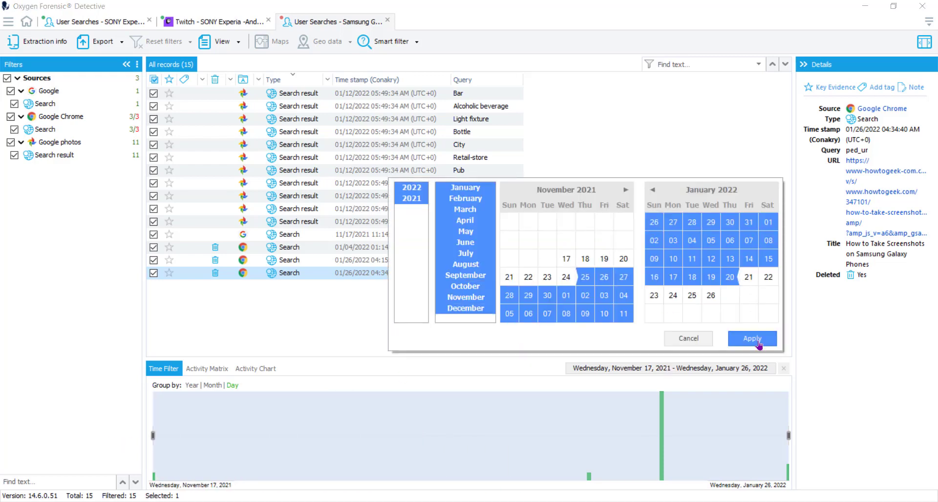
left_click(753, 339)
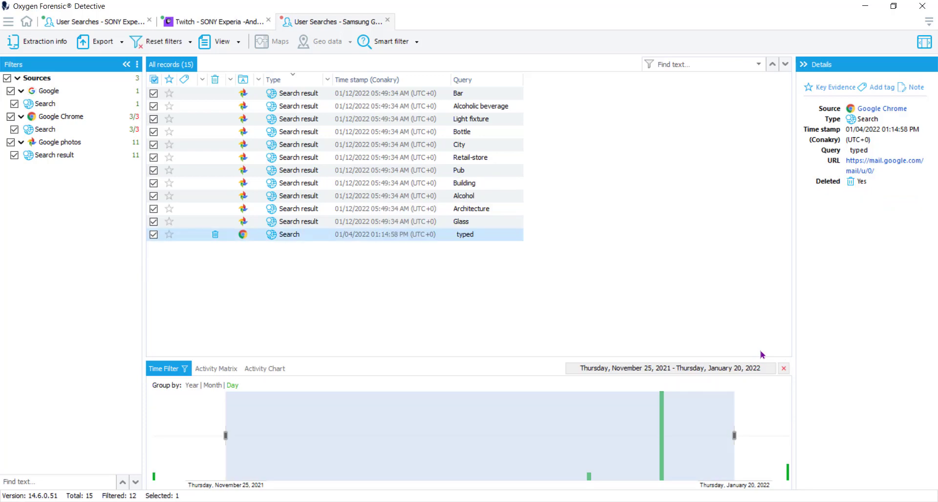
mouse_move(206, 69)
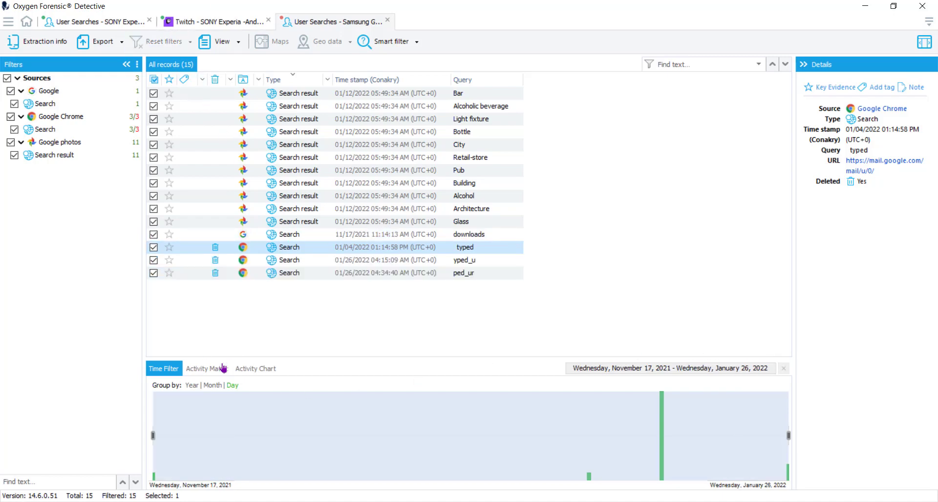
Step: Filter the activity matrix to the eleven Wednesday 5 AM searches, then reset to all 15 records
left_click(206, 368)
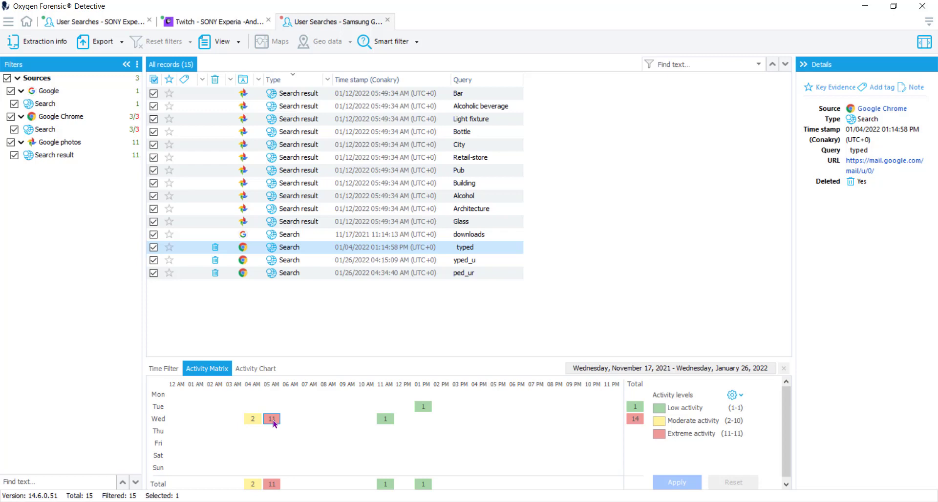
mouse_move(269, 414)
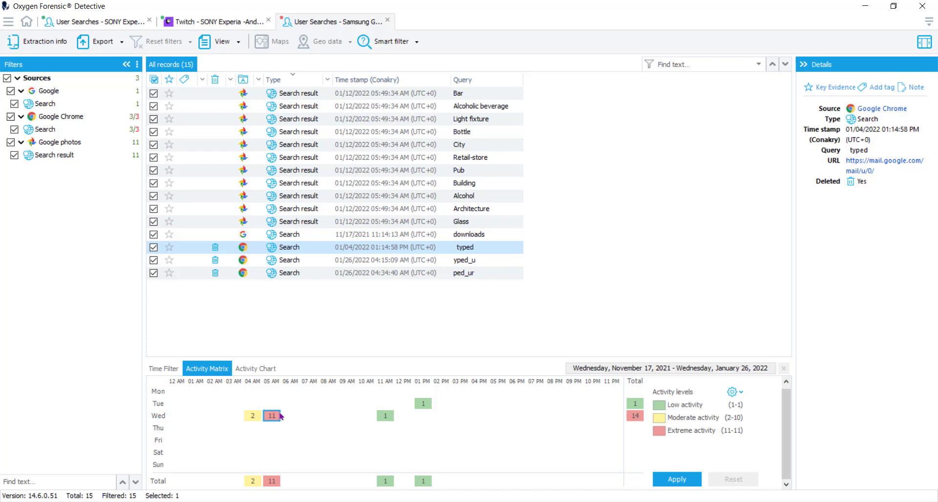
left_click(272, 416)
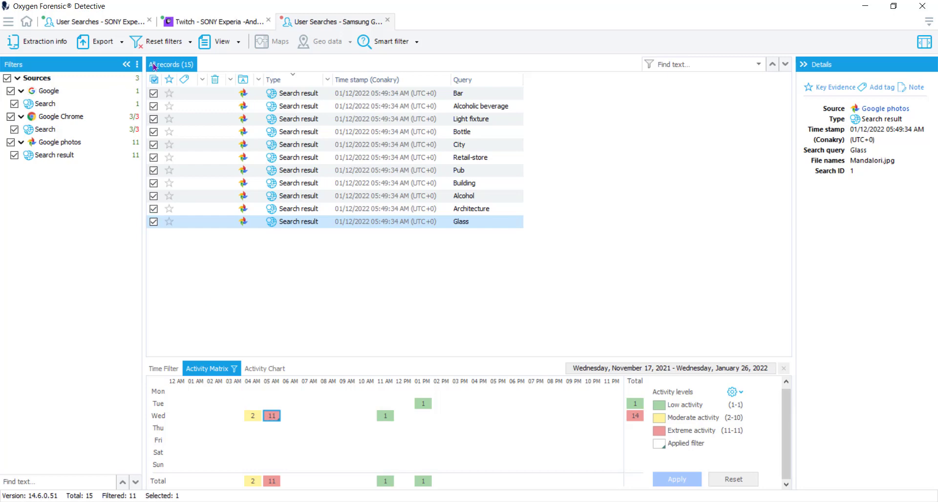
left_click(163, 41)
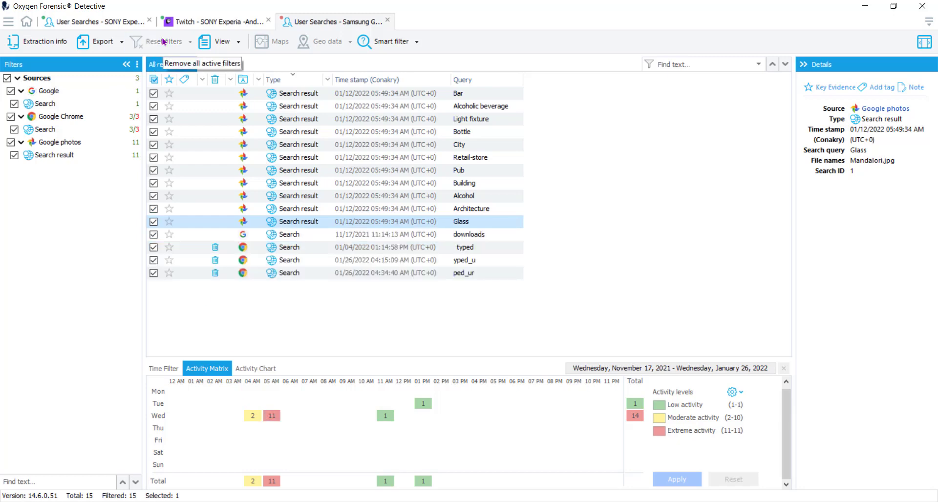
mouse_move(675, 286)
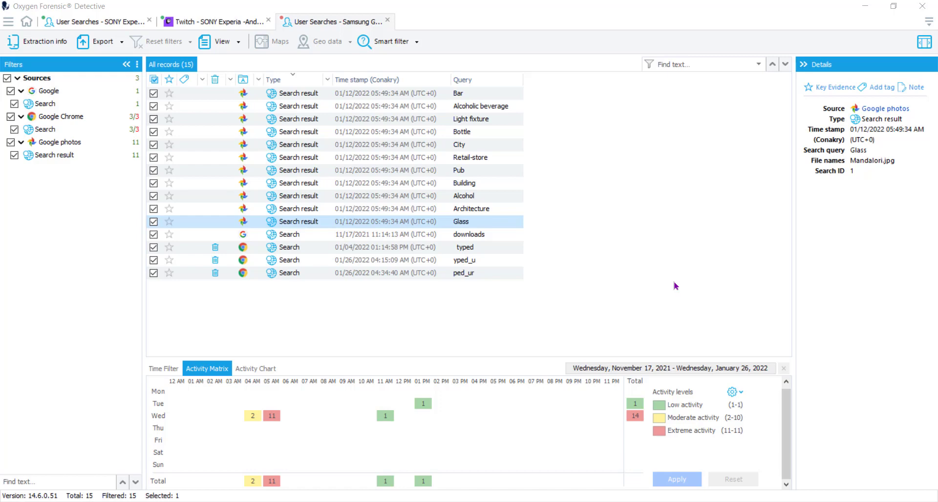
mouse_move(360, 284)
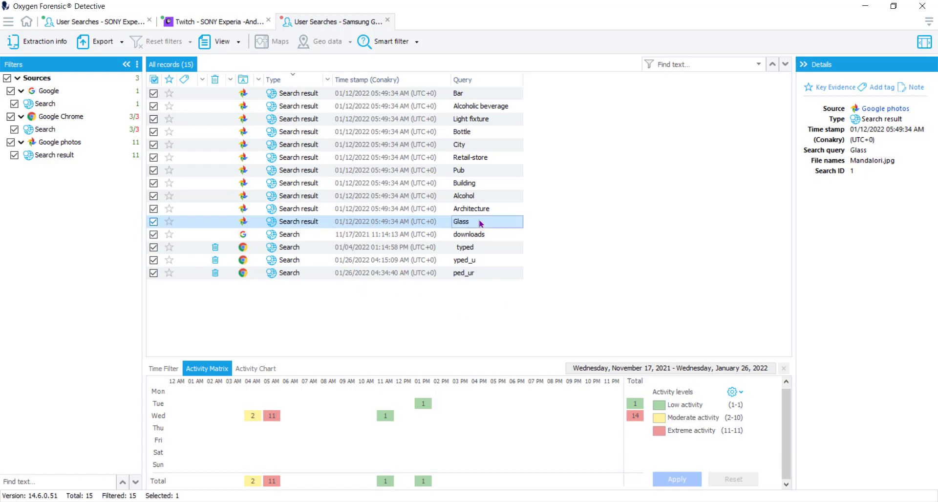
mouse_move(488, 228)
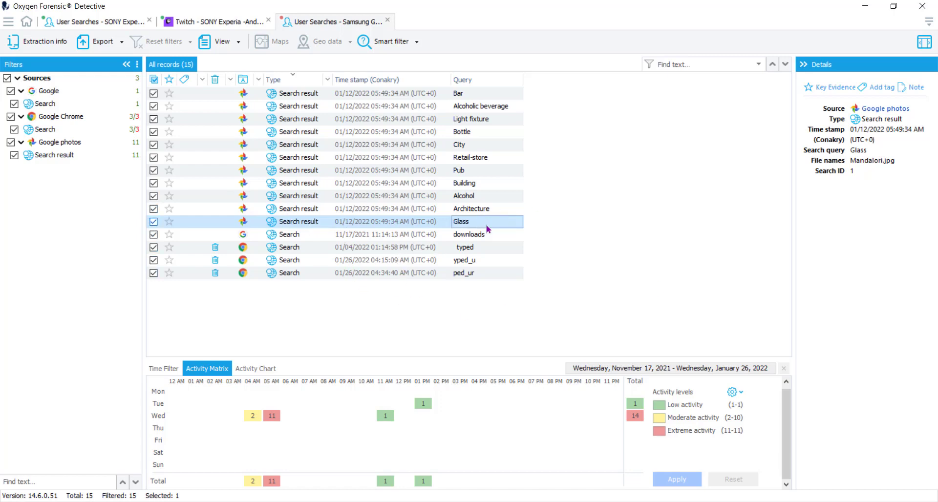
mouse_move(557, 183)
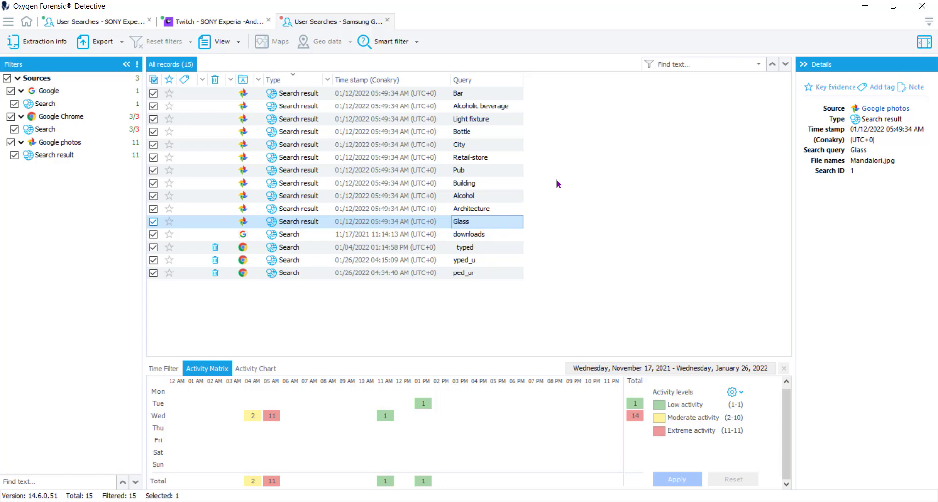
mouse_move(891, 108)
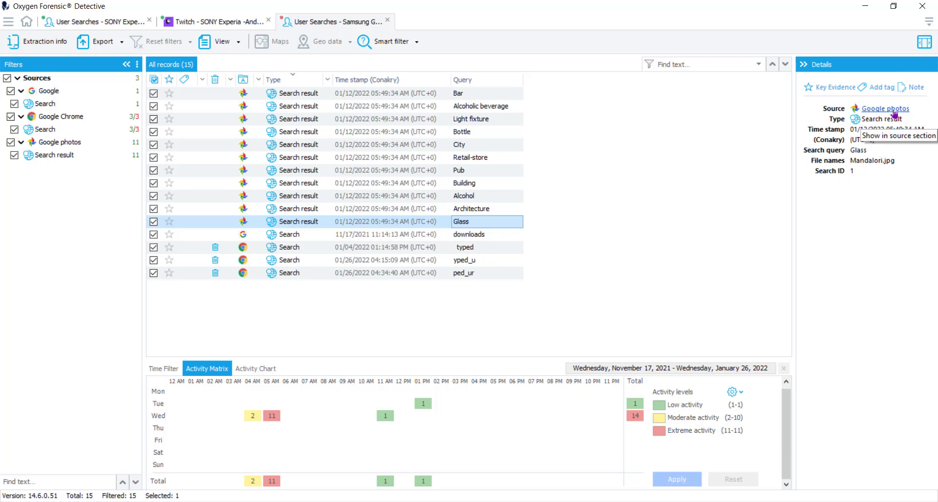
mouse_move(888, 174)
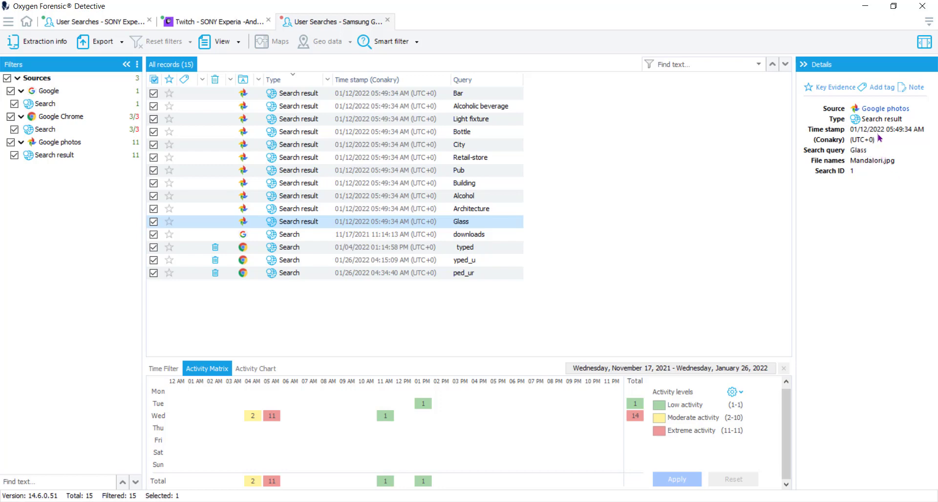
mouse_move(886, 108)
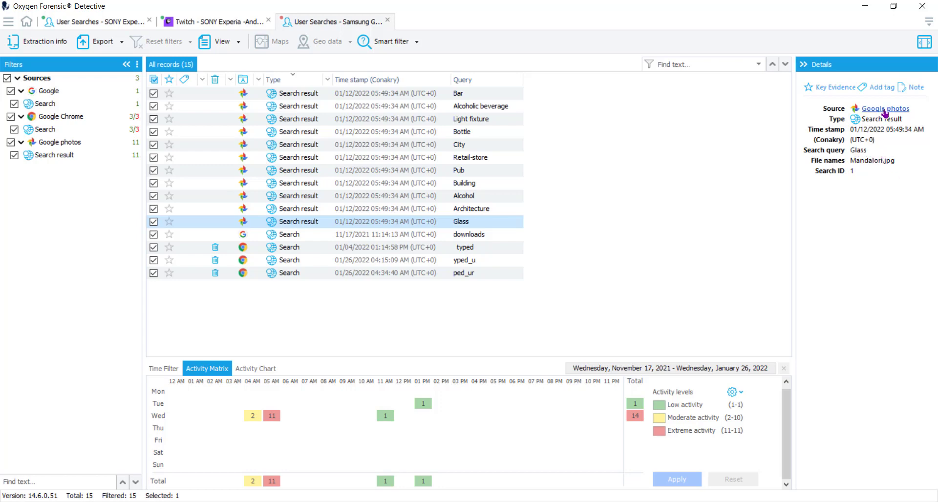
Step: Go to the Google photos source section and open gphotos0.db in the SQLite viewer
left_click(885, 108)
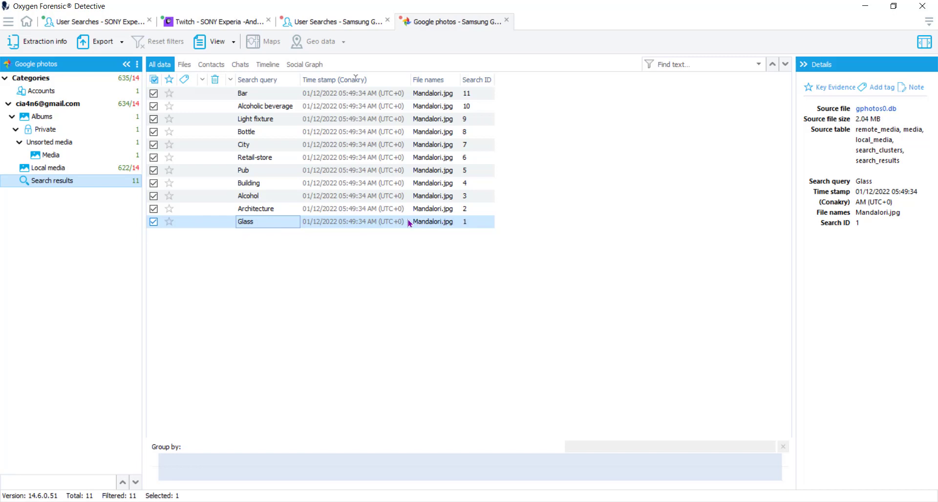
mouse_move(467, 226)
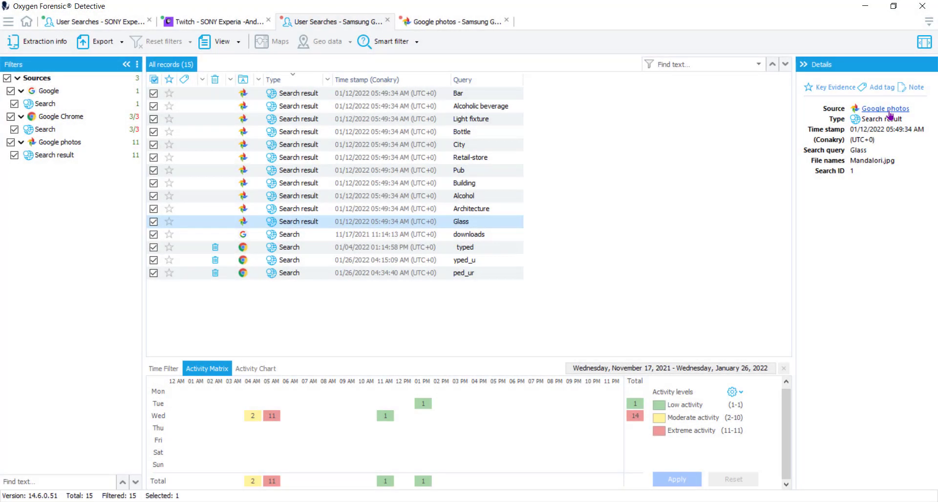
left_click(451, 22)
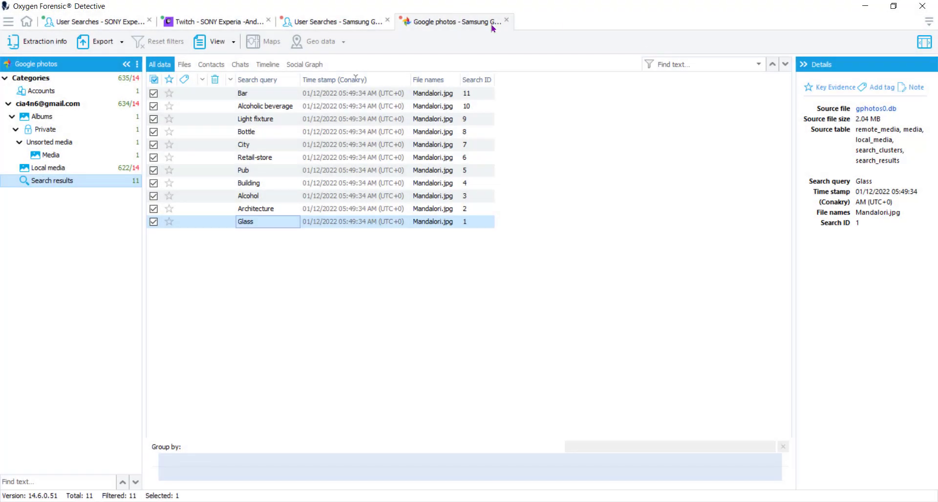
mouse_move(479, 36)
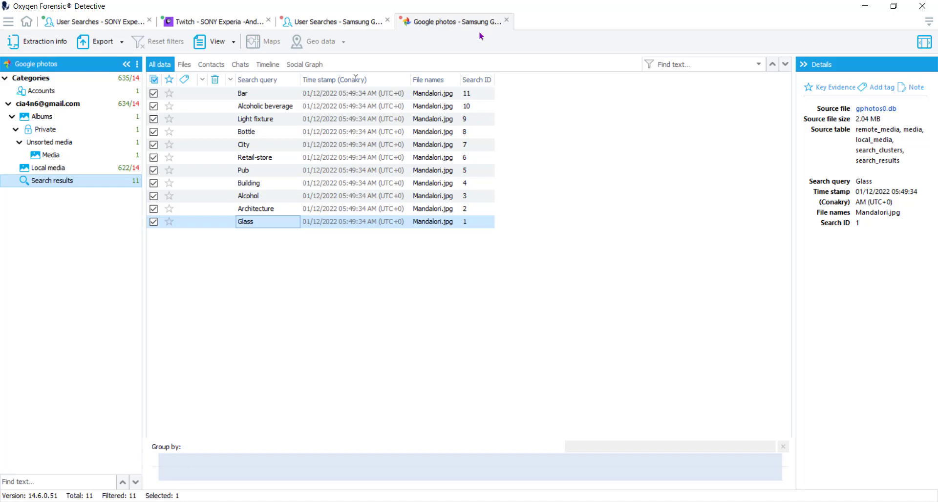
mouse_move(891, 109)
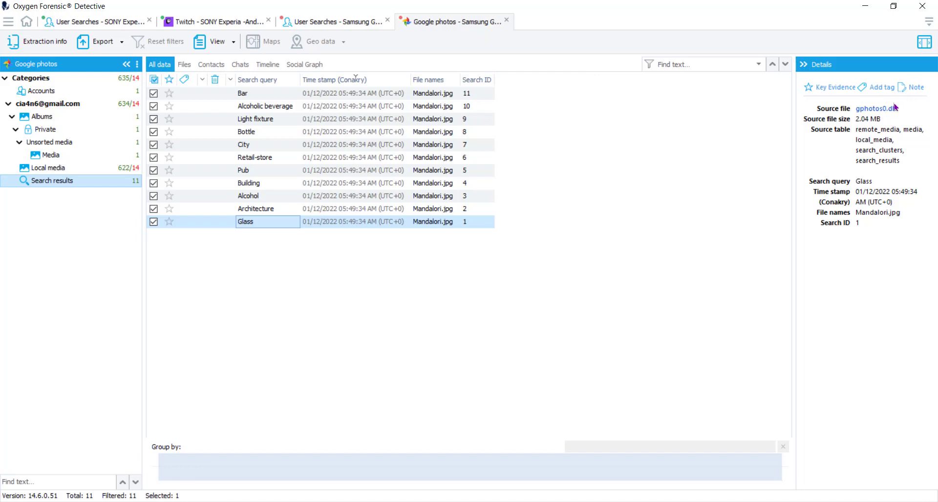
mouse_move(878, 109)
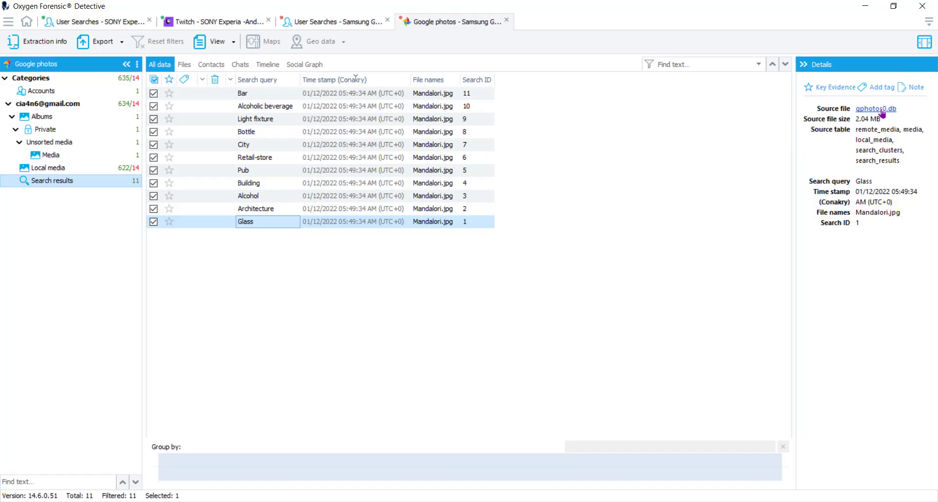
left_click(876, 109)
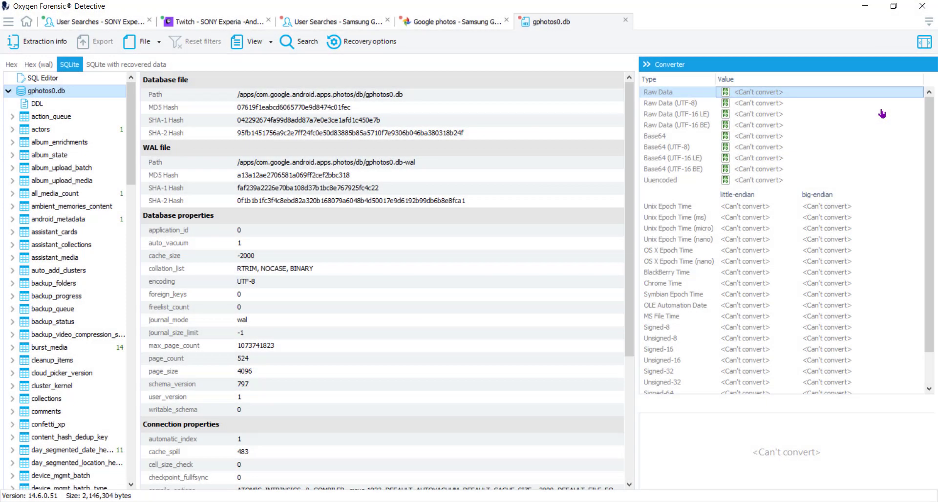